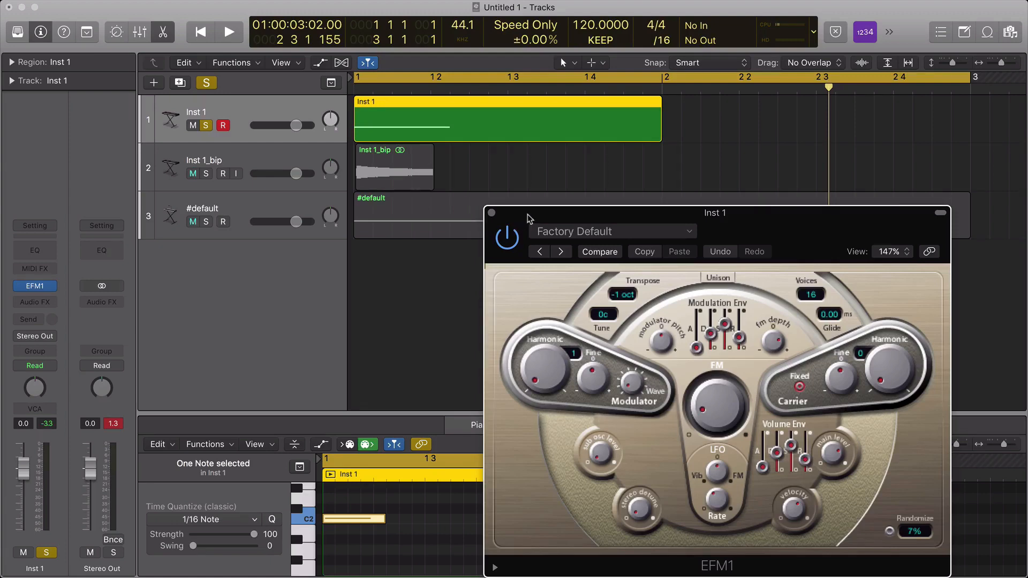
mouse_move(352, 191)
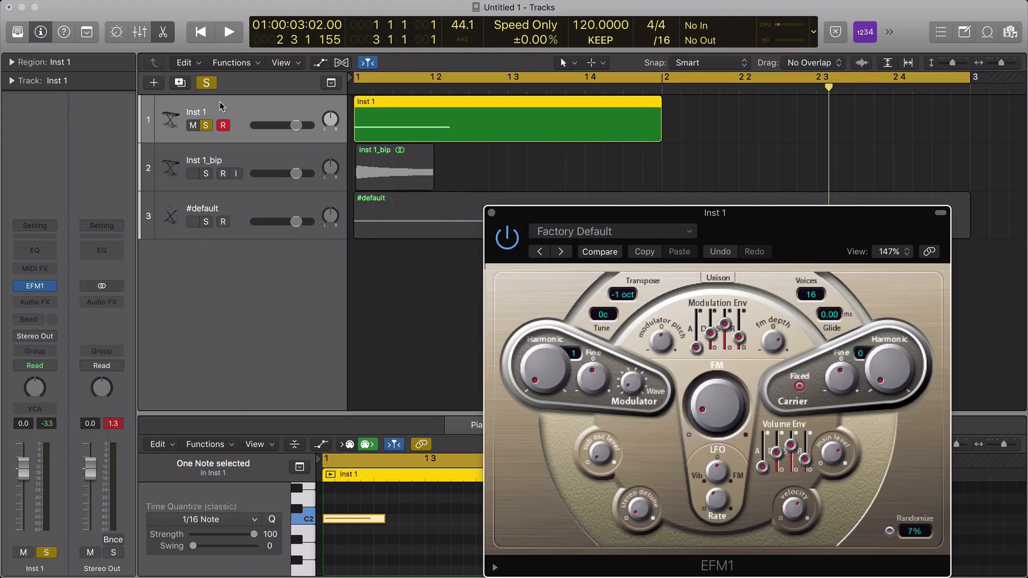
- Select the #default track to show its EXS24 sampler with Instrument #1612 and Bus 1–3 sends
click(229, 31)
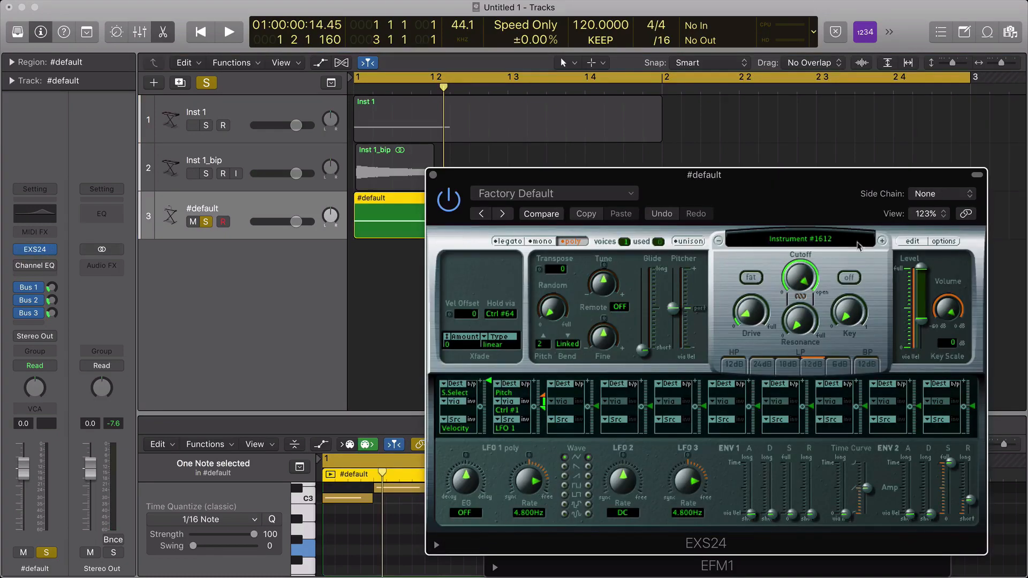
- Show the Aux 3 strip with Overdrive and Channel EQ, then play and stop the project
click(911, 241)
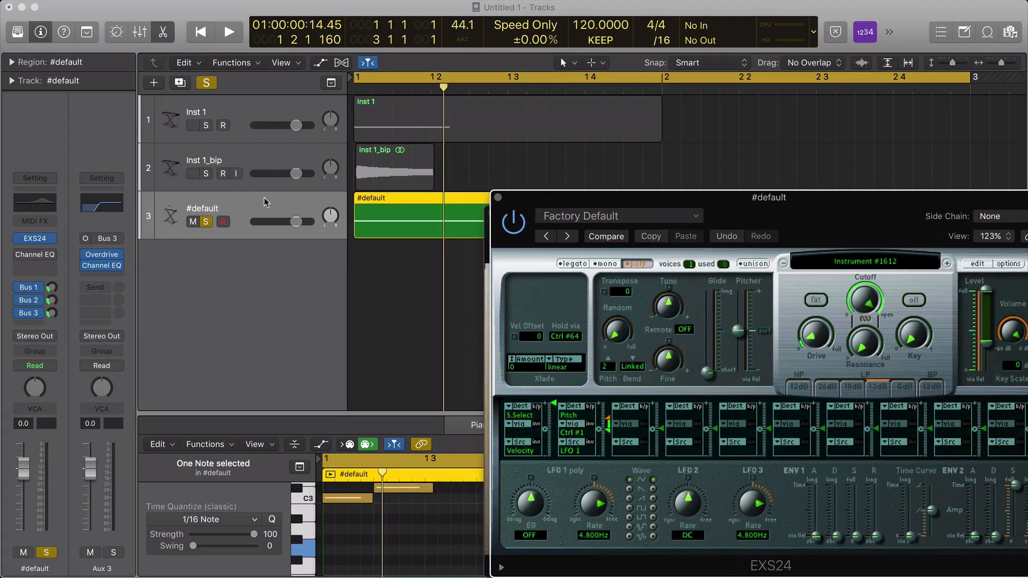
click(228, 31)
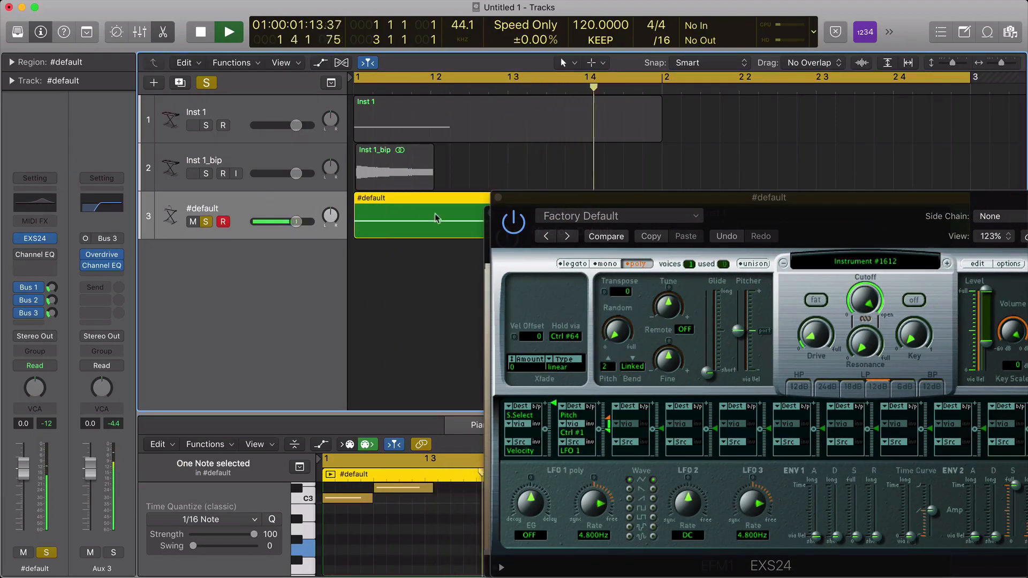
click(227, 31)
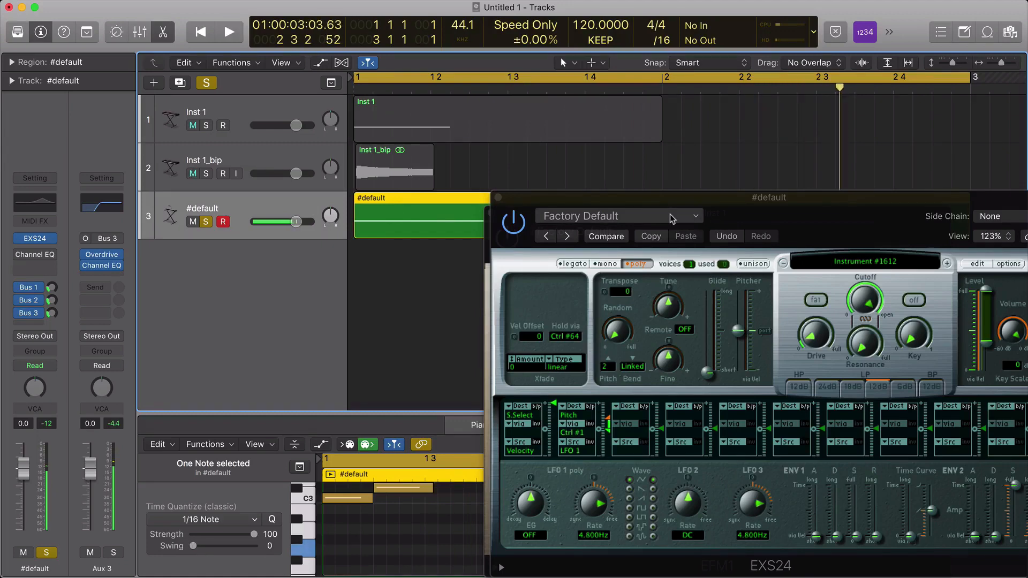